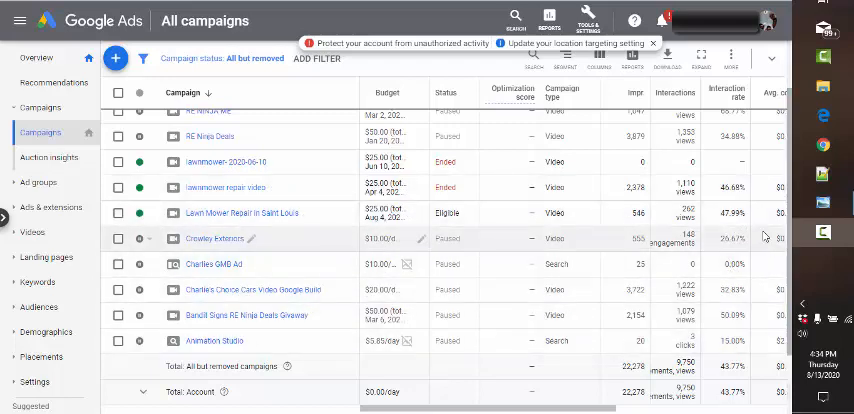
mouse_move(589, 200)
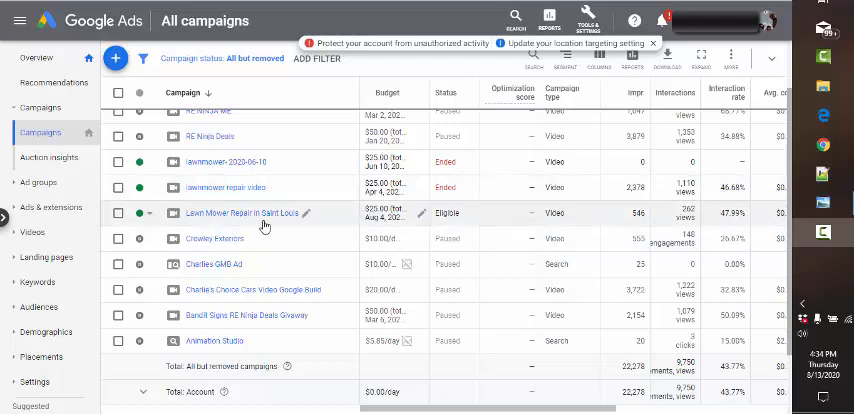
mouse_move(143, 220)
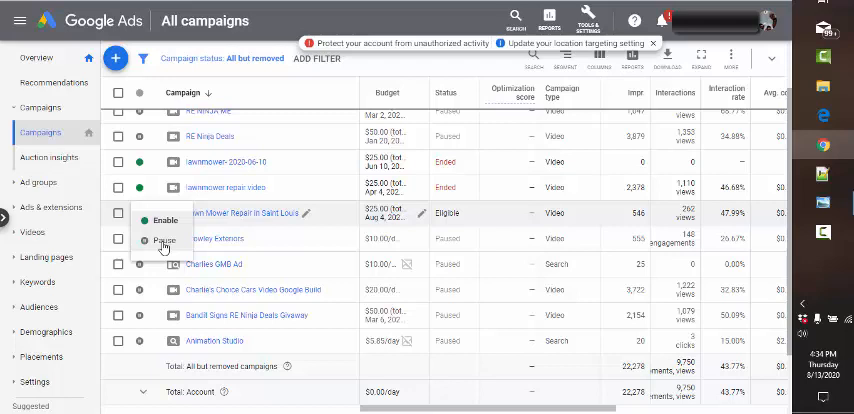
Step: Set the Lawn Mower Repair in Saint Louis campaign's status to Paused
left_click(164, 240)
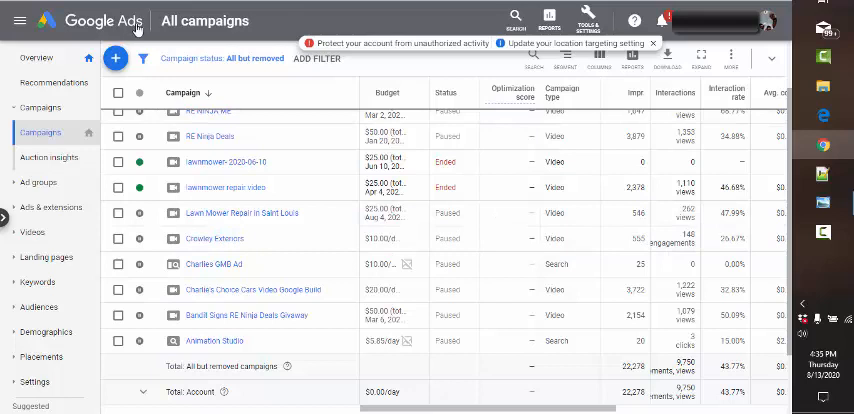
mouse_move(300, 246)
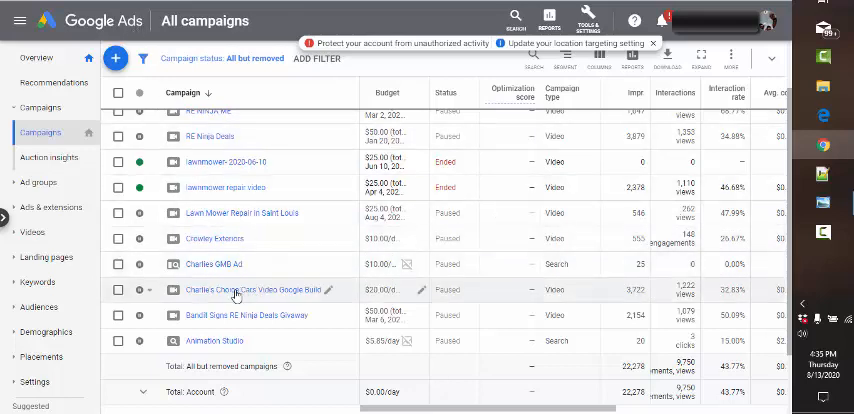
mouse_move(198, 212)
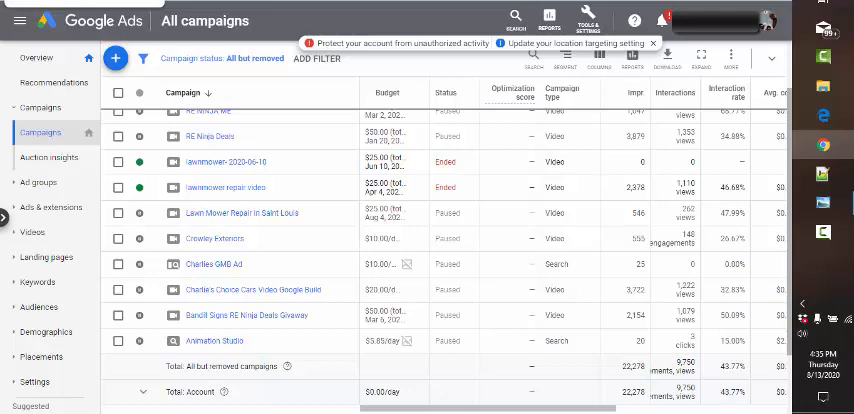
mouse_move(341, 34)
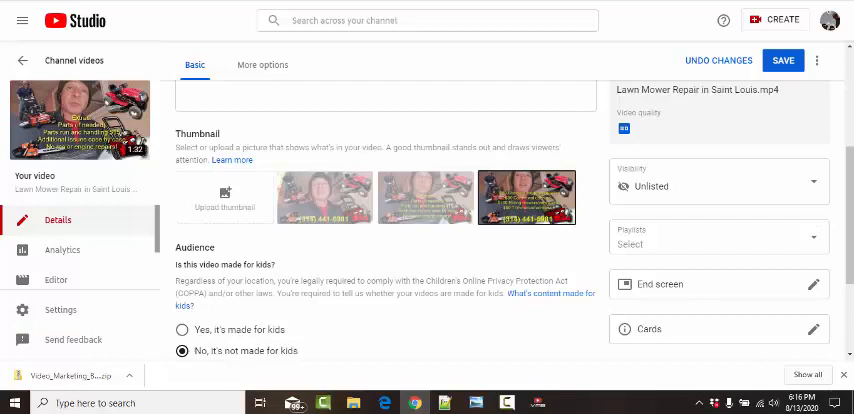
Step: Change the lawn mower repair video's visibility to Public, then scroll down to its Tags field
scroll("up", 3)
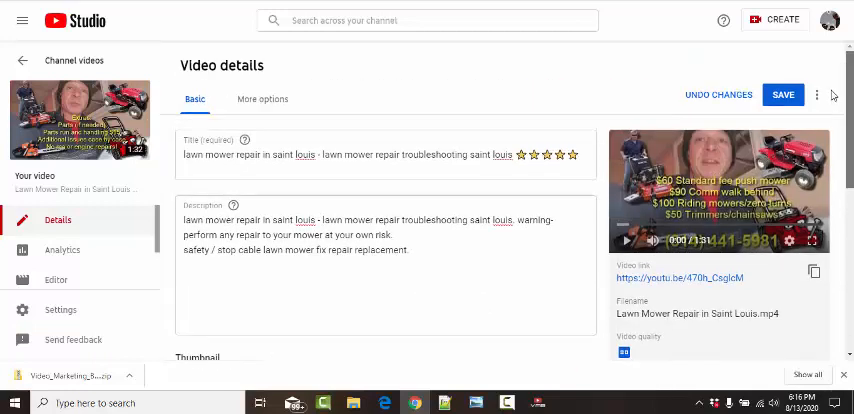
mouse_move(340, 131)
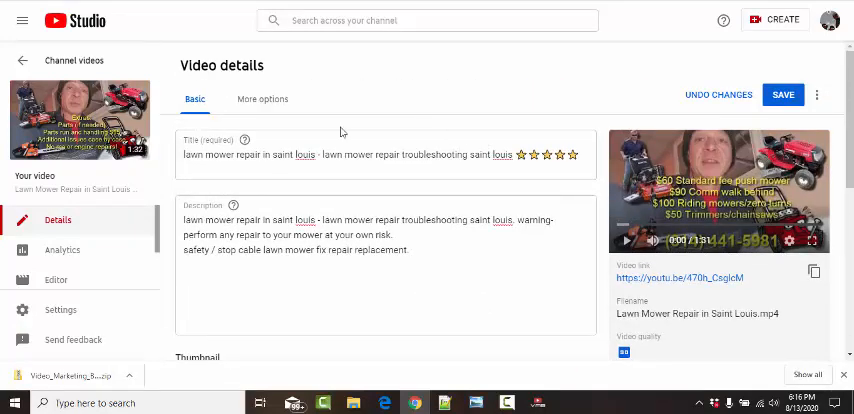
mouse_move(504, 343)
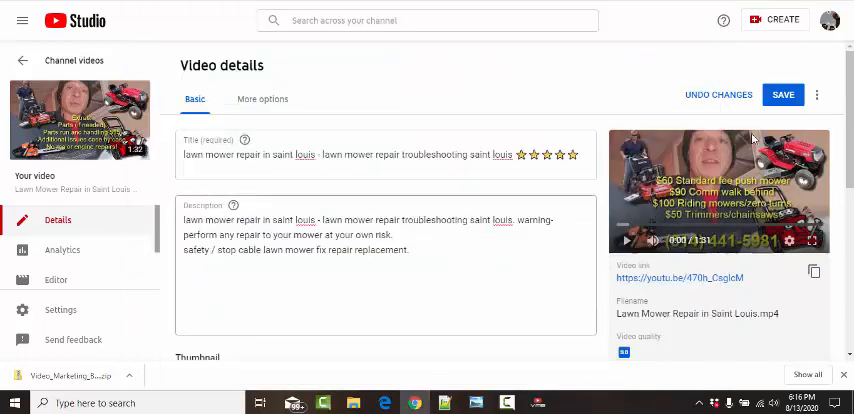
scroll("down", 3)
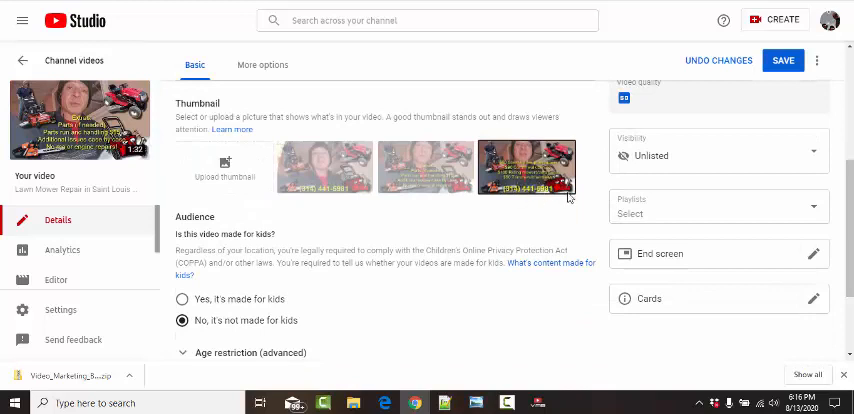
mouse_move(513, 202)
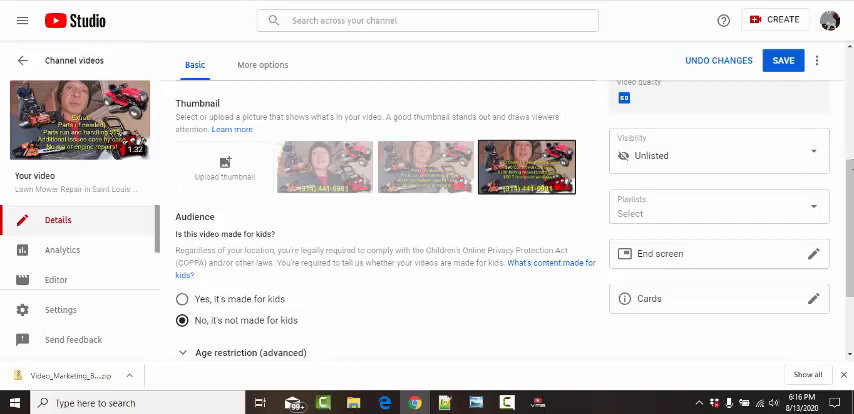
scroll("down", 3)
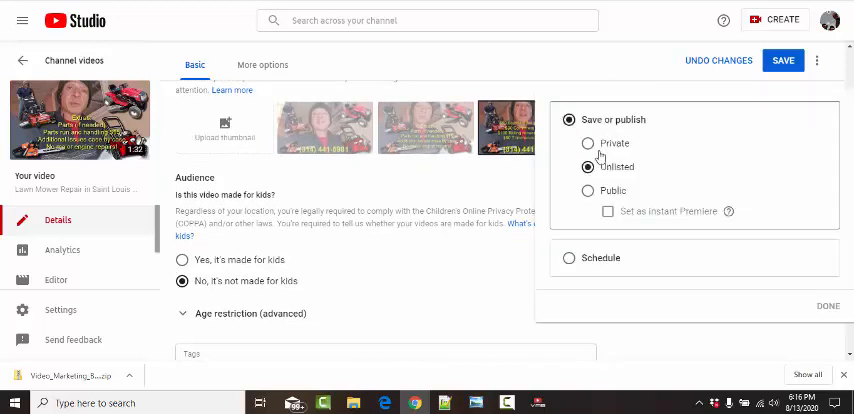
left_click(587, 191)
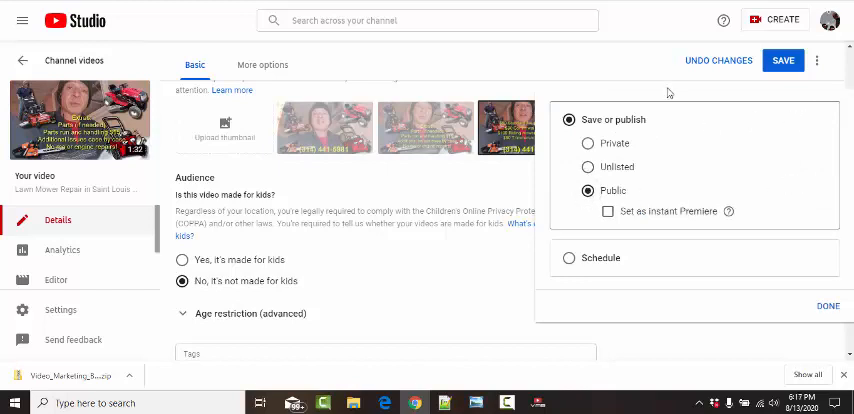
left_click(827, 305)
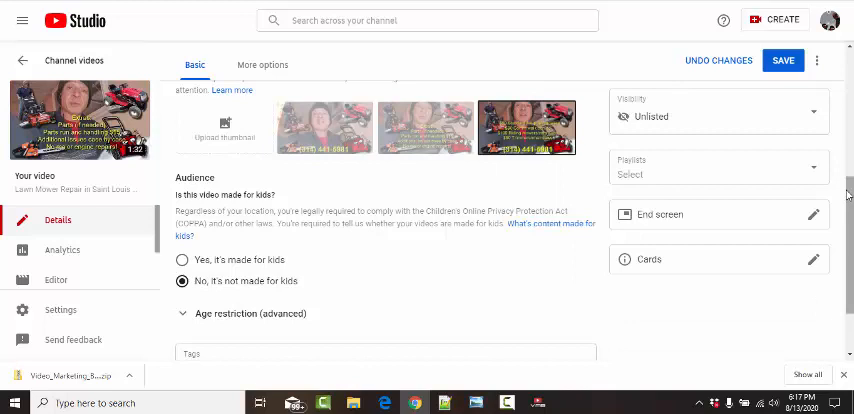
scroll("down", 3)
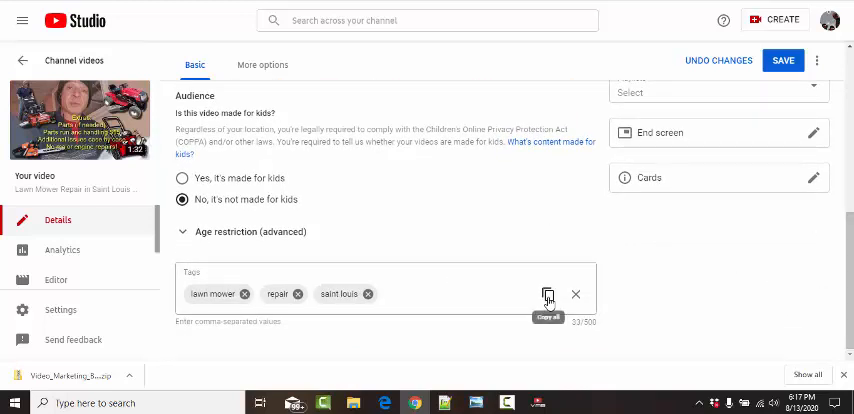
Step: Add tags like 'lawn mower repair in saint louis' and 'repairclinic', removing 'repair' and 'lawn mower'
left_click(547, 294)
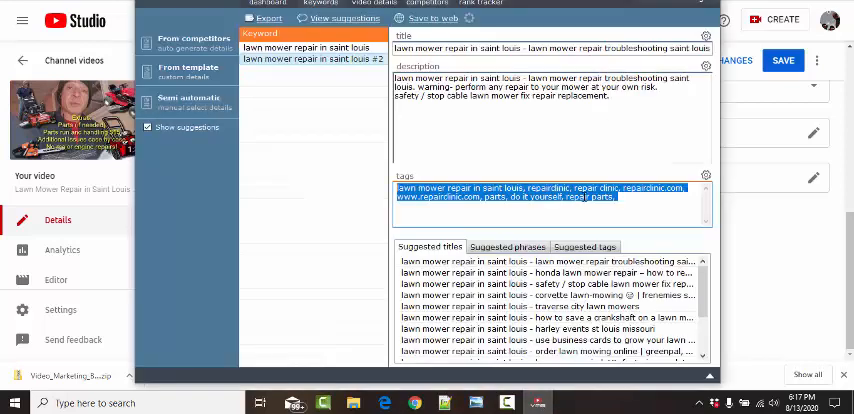
right_click(550, 195)
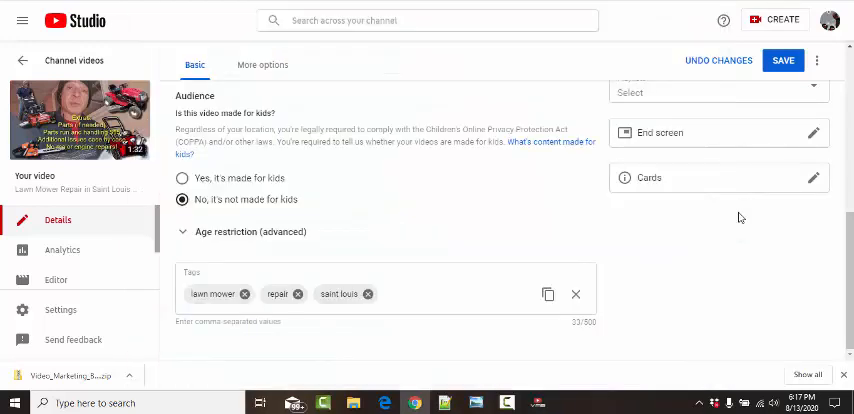
left_click(388, 294)
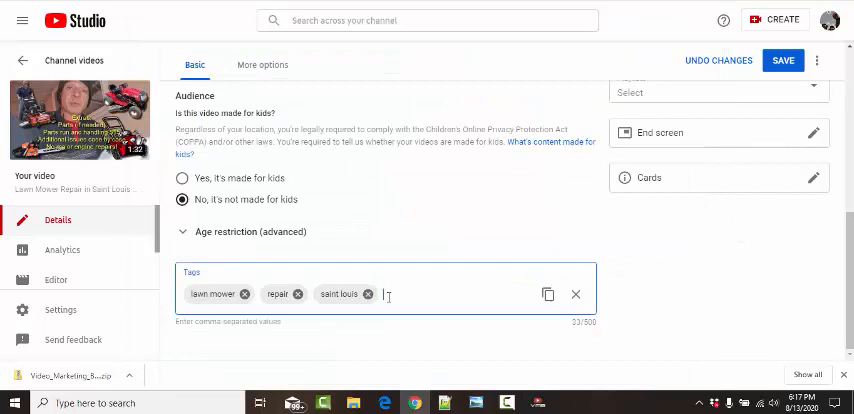
type("lawn mower repair in saint louis, repairclinic, repair clinic, repairclinic.com, www.repairclinic.com, parts, do it yourself, repair parts")
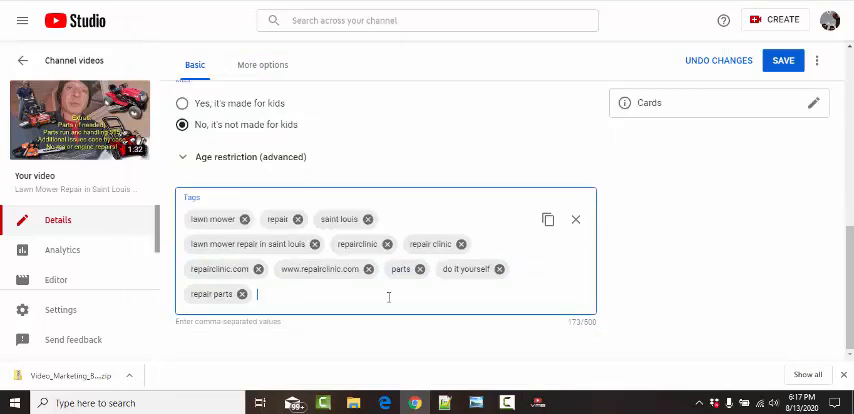
mouse_move(367, 219)
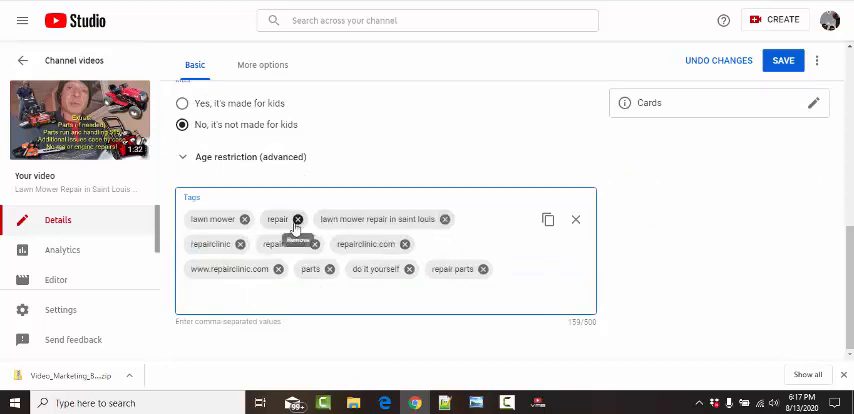
left_click(296, 218)
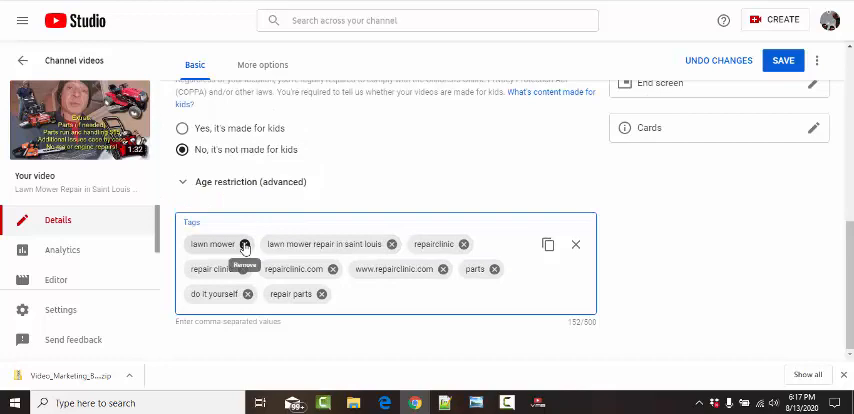
left_click(252, 244)
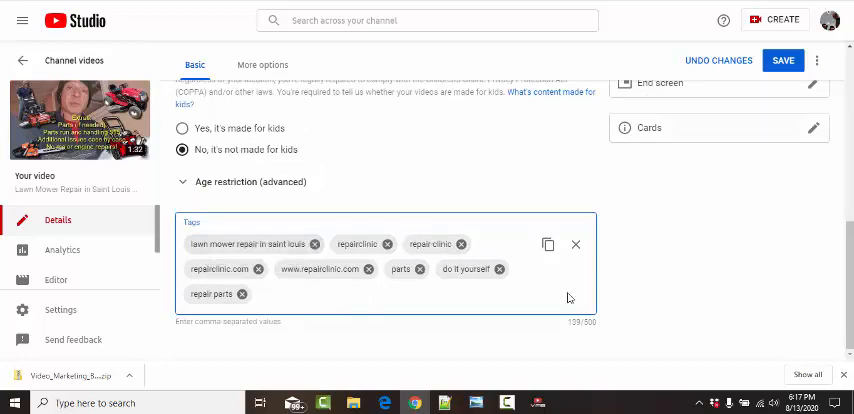
Step: Save the revised video details and copy the video's link
scroll("up", 3)
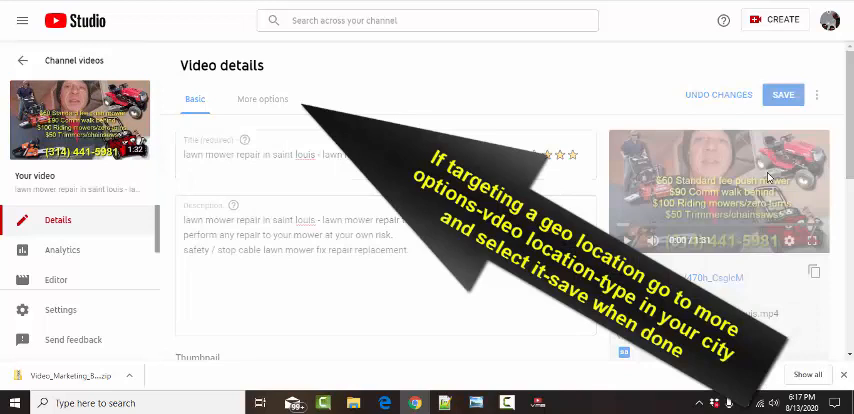
mouse_move(813, 272)
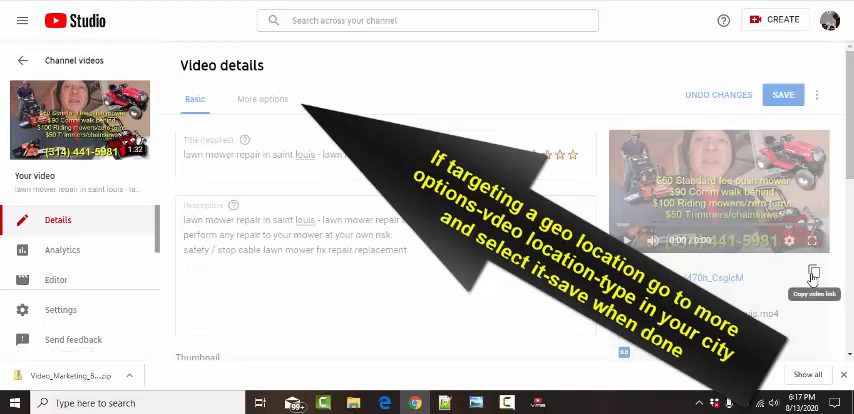
left_click(783, 94)
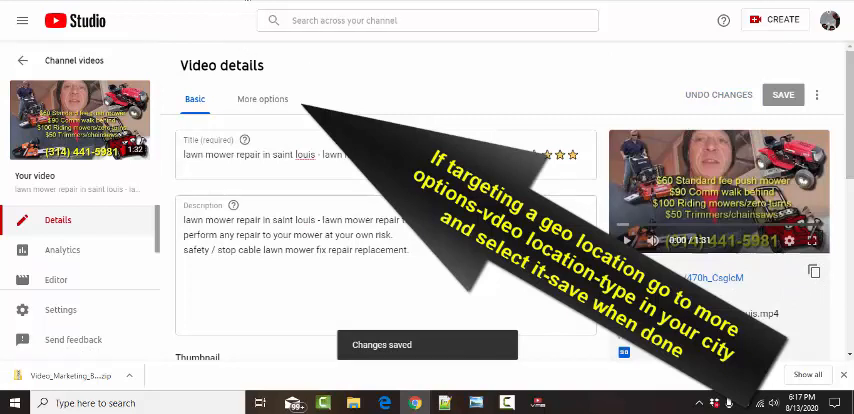
left_click(814, 272)
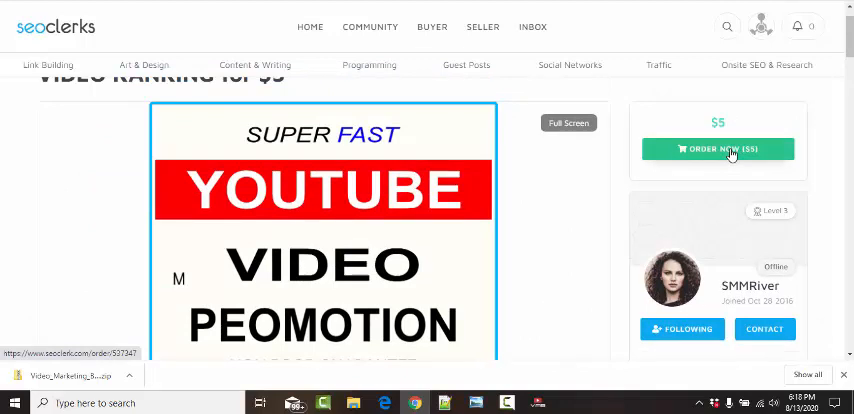
Step: Order the $5 YouTube promotion gig, pay $5.55, and review the seller's instructions
left_click(717, 149)
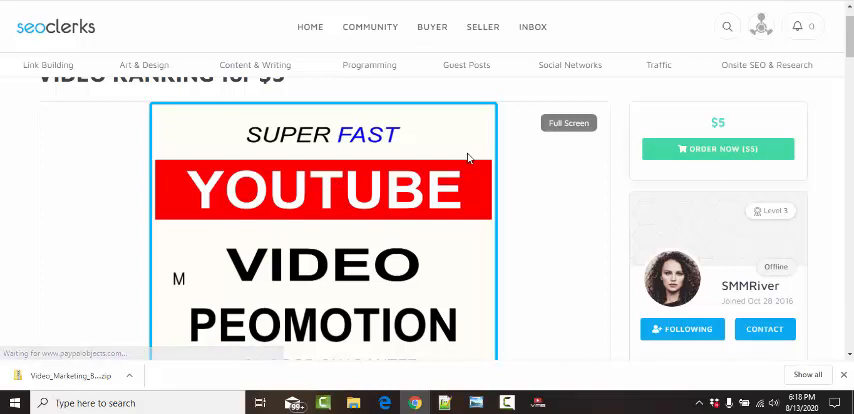
left_click(717, 148)
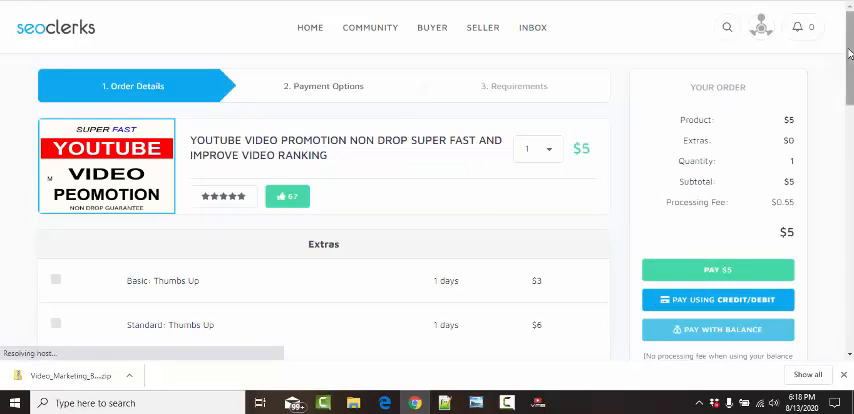
scroll("down", 3)
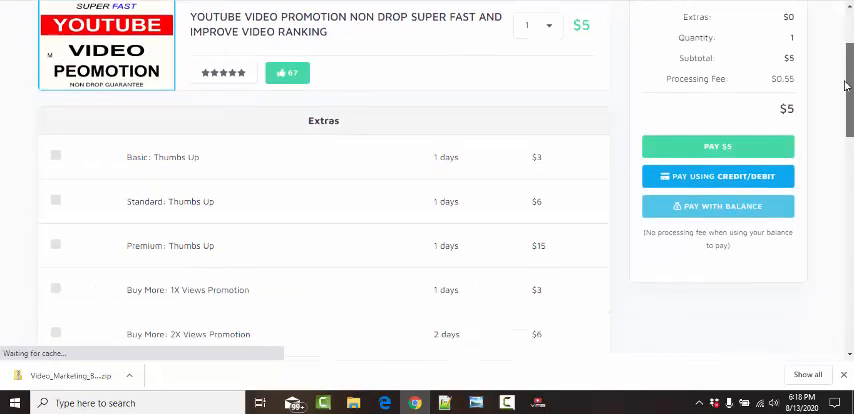
scroll("up", 3)
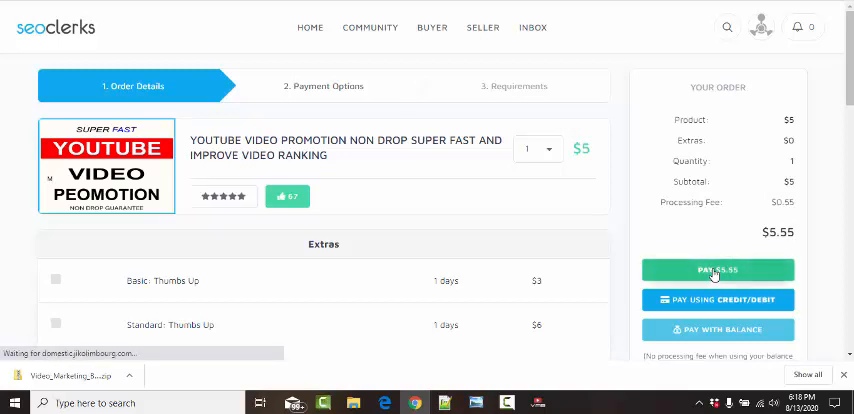
left_click(718, 270)
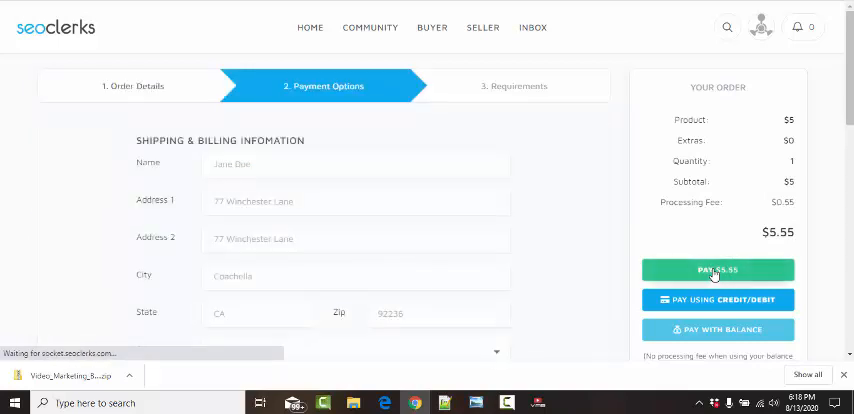
scroll("down", 3)
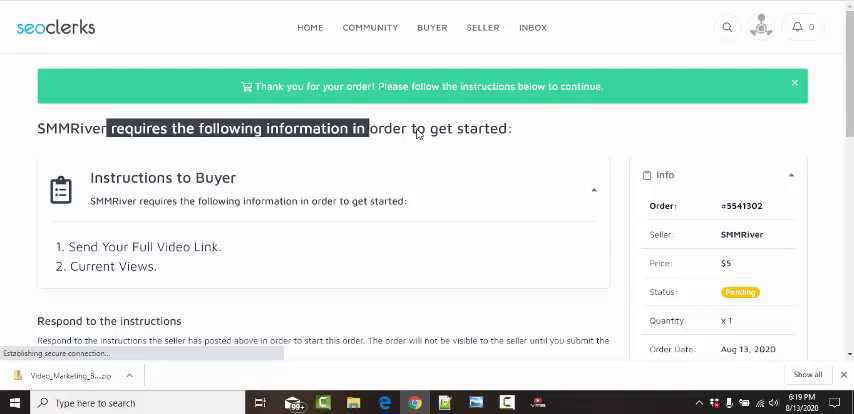
scroll("down", 3)
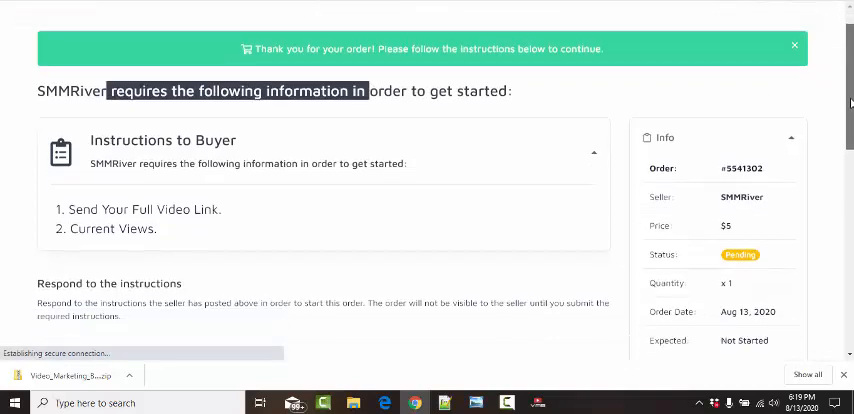
scroll("down", 3)
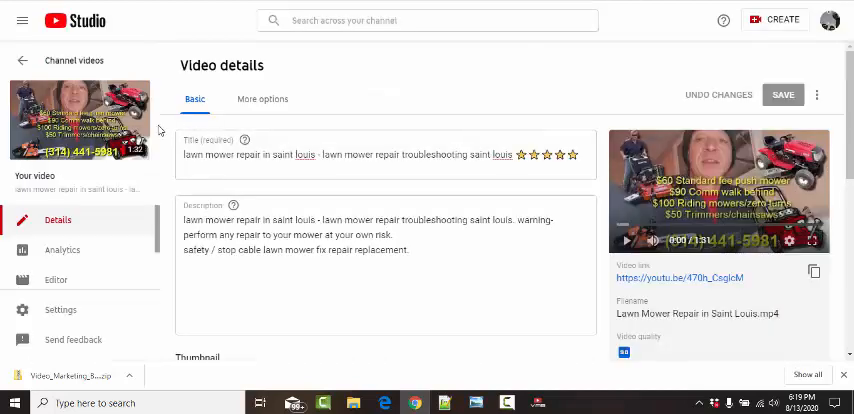
mouse_move(79, 120)
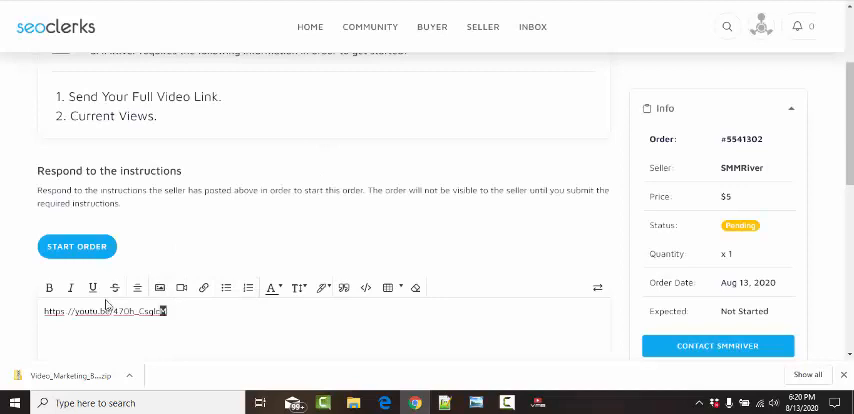
Step: Paste the copied youtu.be link into the Respond to the instructions editor
left_click(203, 288)
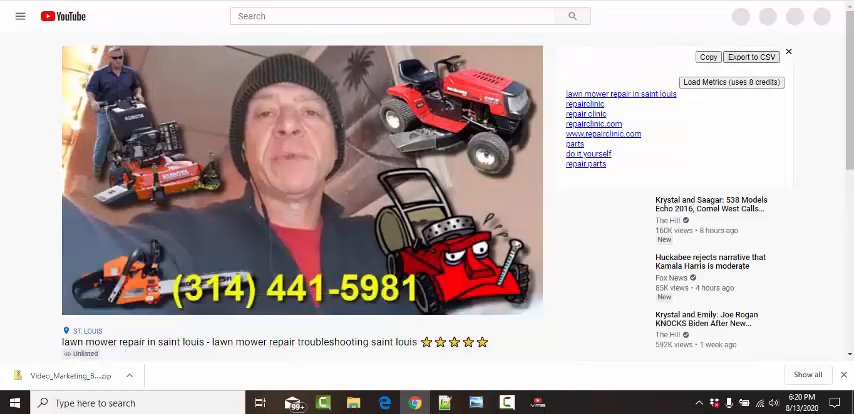
Step: Open the video's YouTube watch page and pick out its current view count
scroll("down", 3)
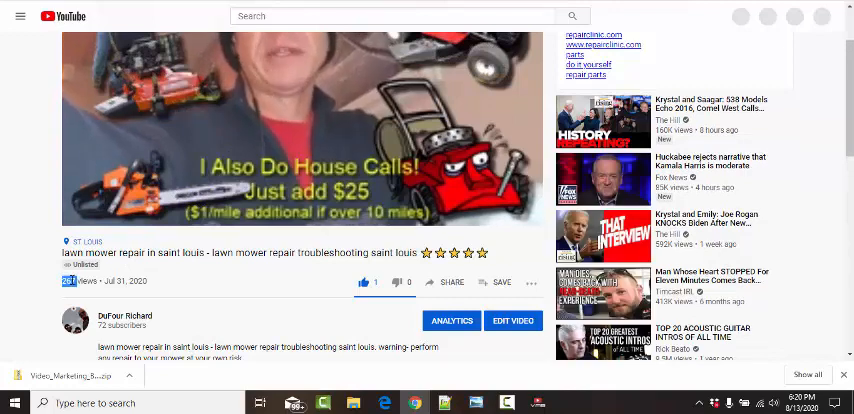
left_click(305, 150)
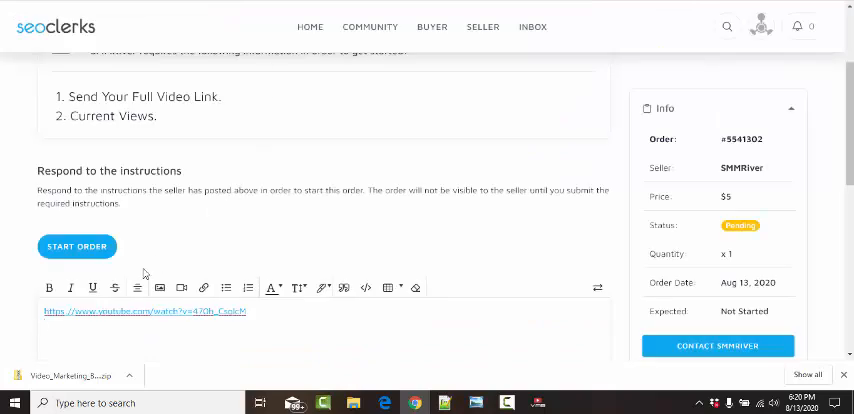
Step: Send the seller 267 views, 'Trying to rank for: lawn mower repair in saint louis' and 'Thx'
type("267")
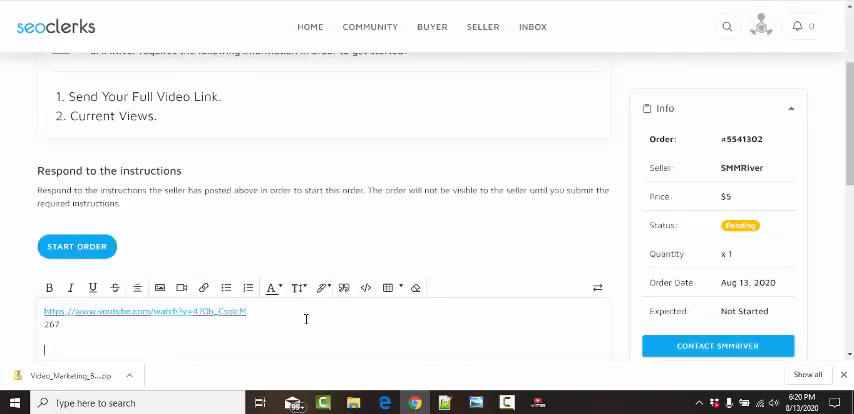
type("Trying to rank for: lawn mower repair in saint louis\"")
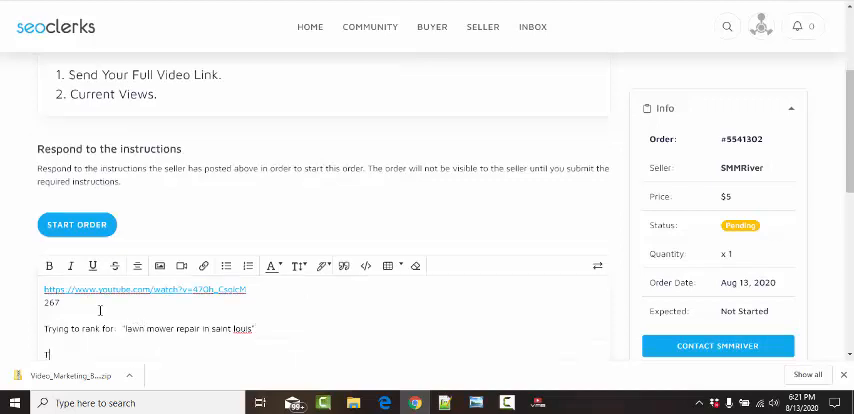
type("Thx")
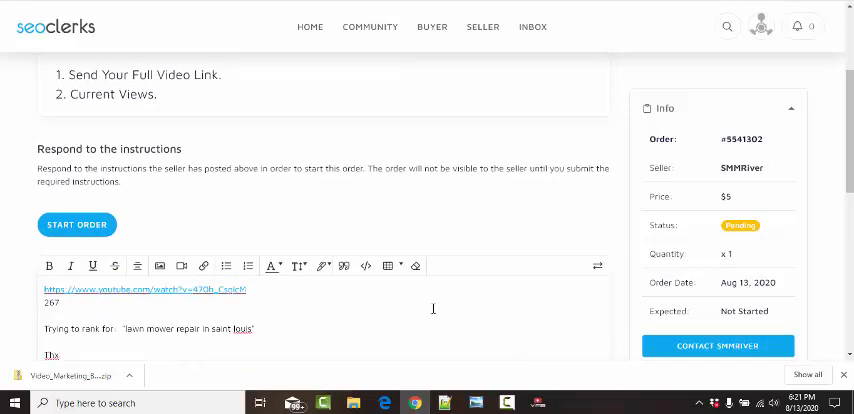
scroll("down", 3)
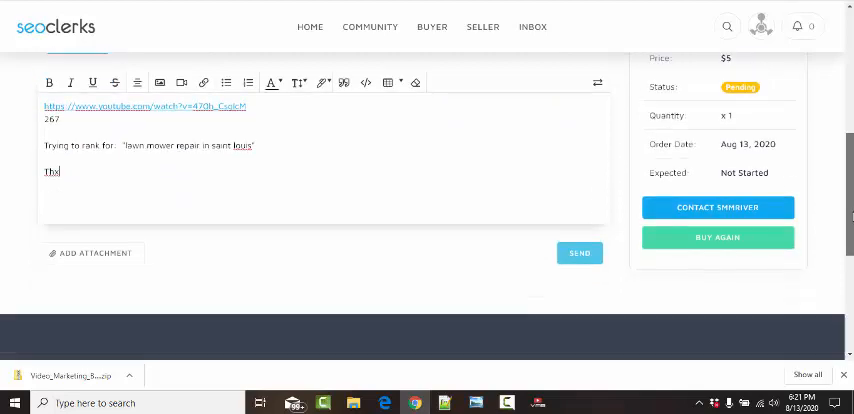
scroll("up", 3)
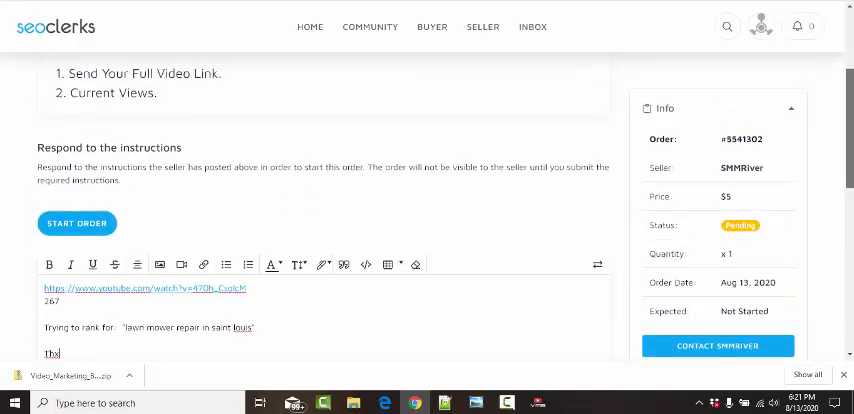
scroll("down", 3)
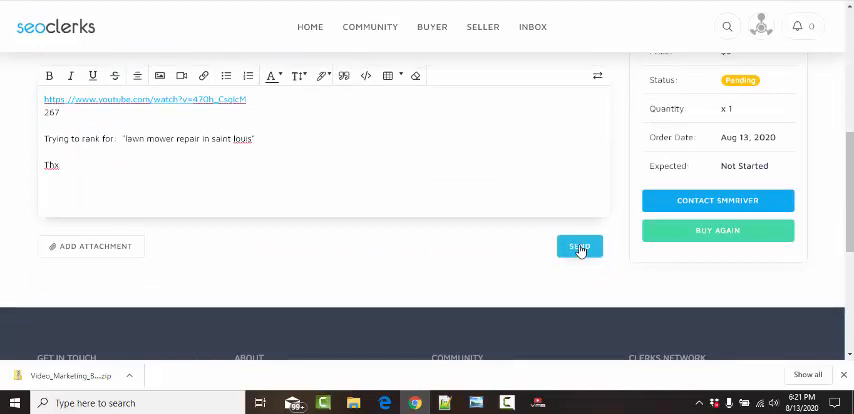
left_click(579, 246)
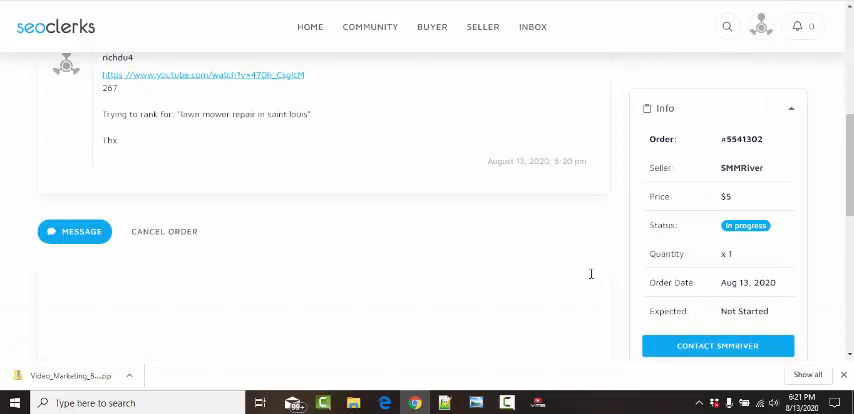
mouse_move(591, 263)
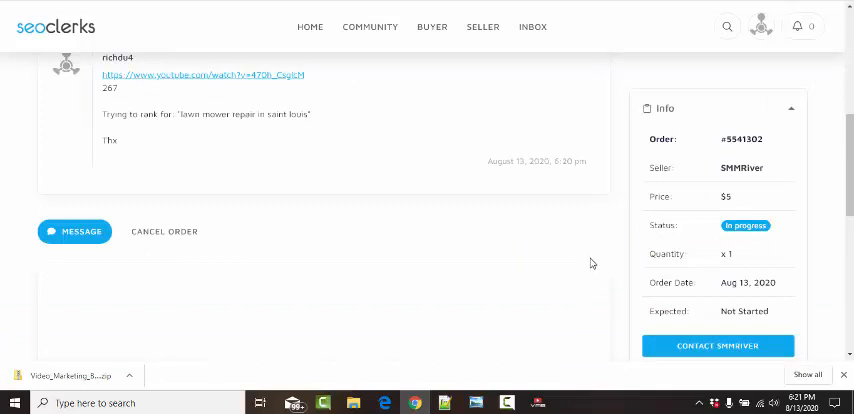